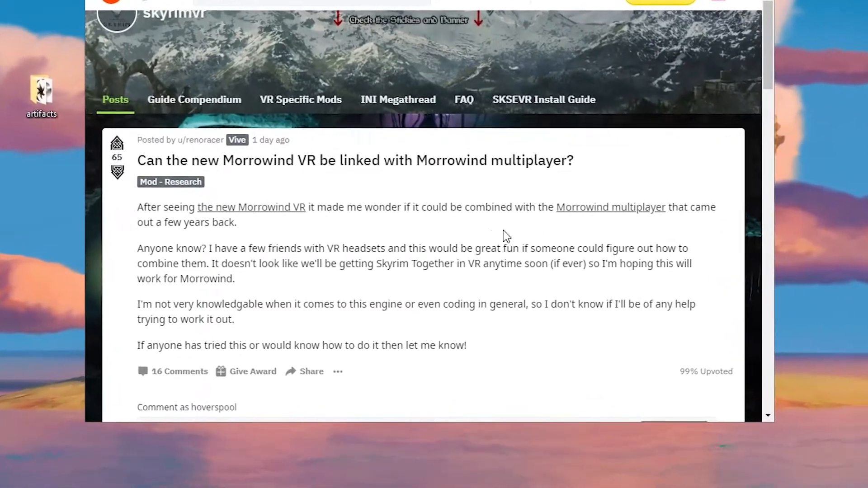
# Step: Scroll the r/skyrimvr Morrowind VR multiplayer thread to the Better Balanced Combat recommendation
pyautogui.scroll(-3)
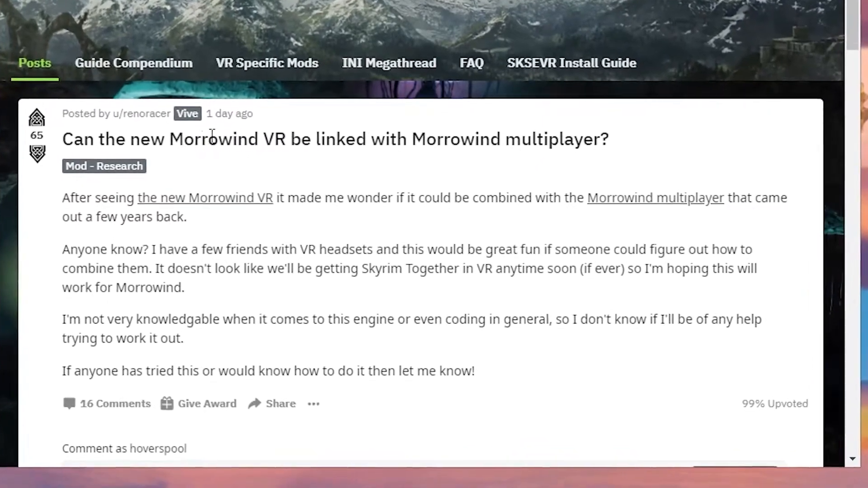
pyautogui.scroll(3)
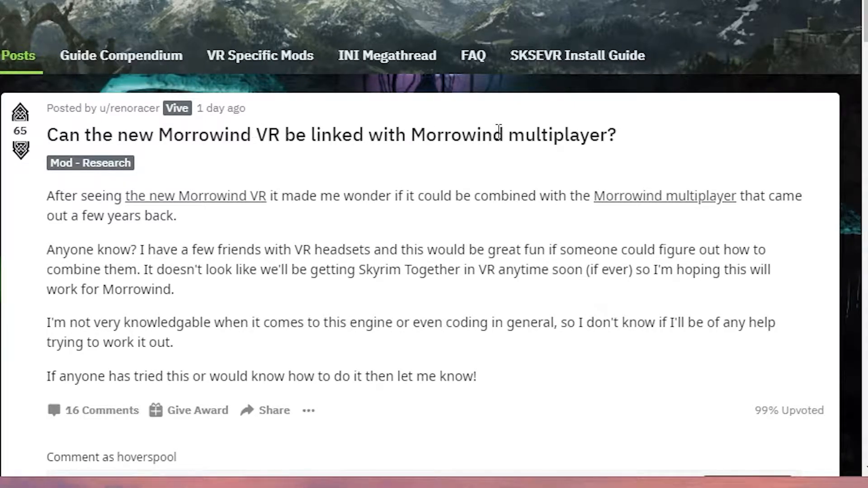
pyautogui.moveTo(624, 151)
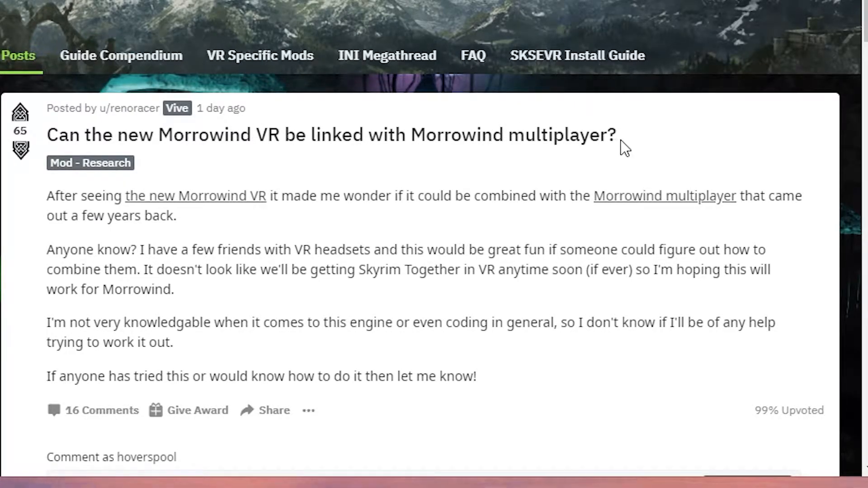
pyautogui.moveTo(592, 163)
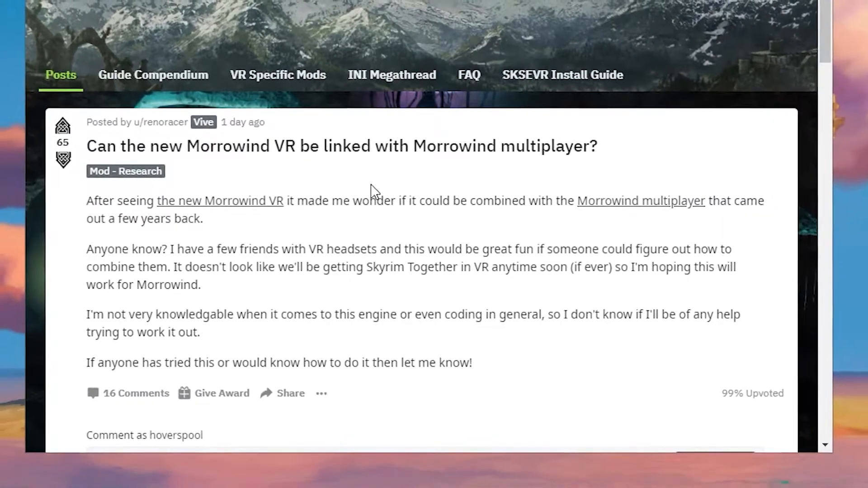
pyautogui.scroll(-3)
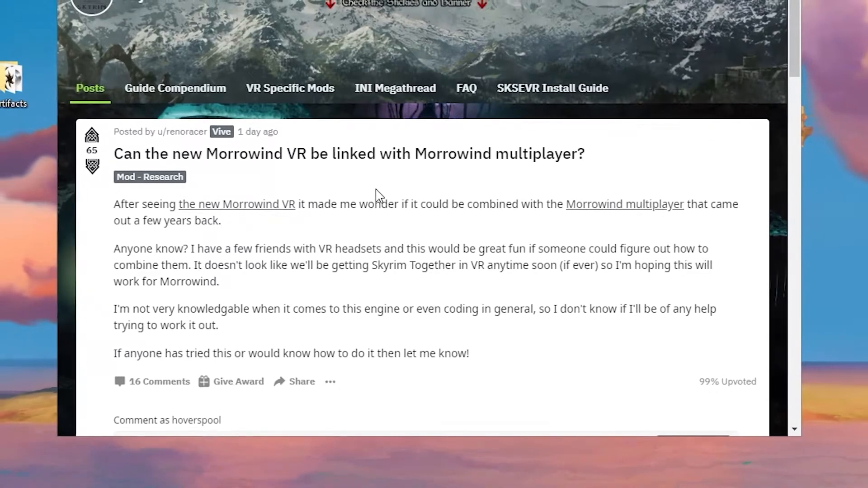
pyautogui.scroll(3)
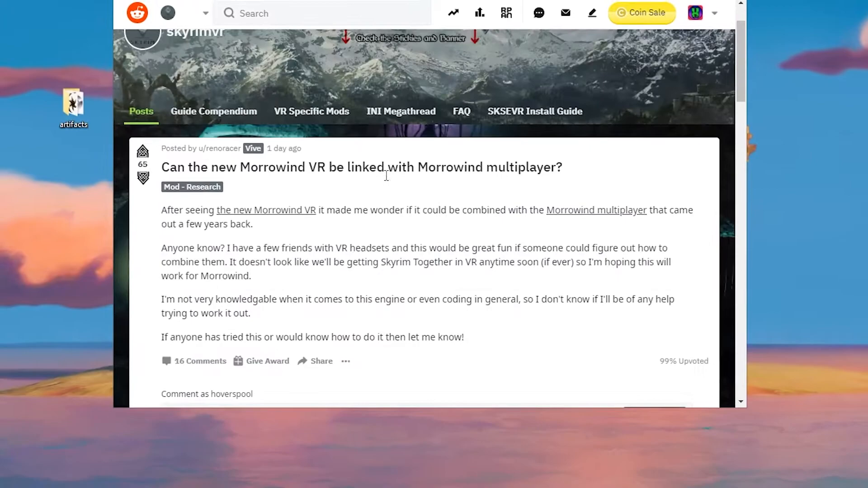
pyautogui.scroll(-3)
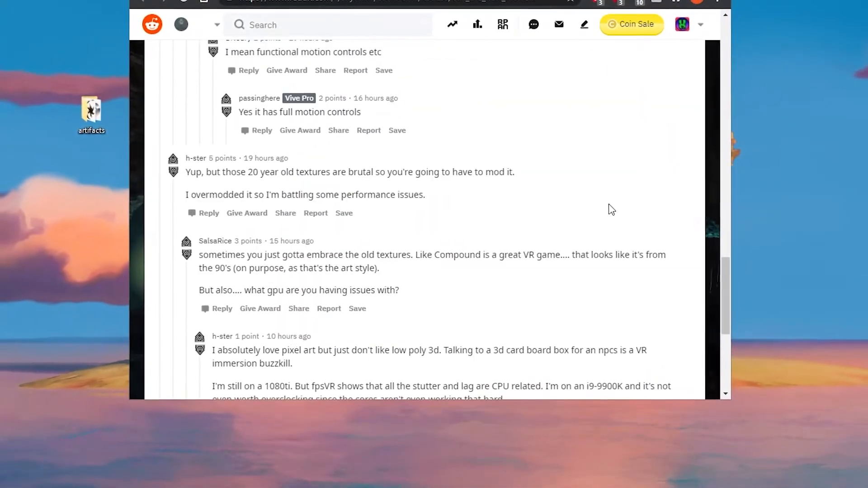
pyautogui.scroll(-3)
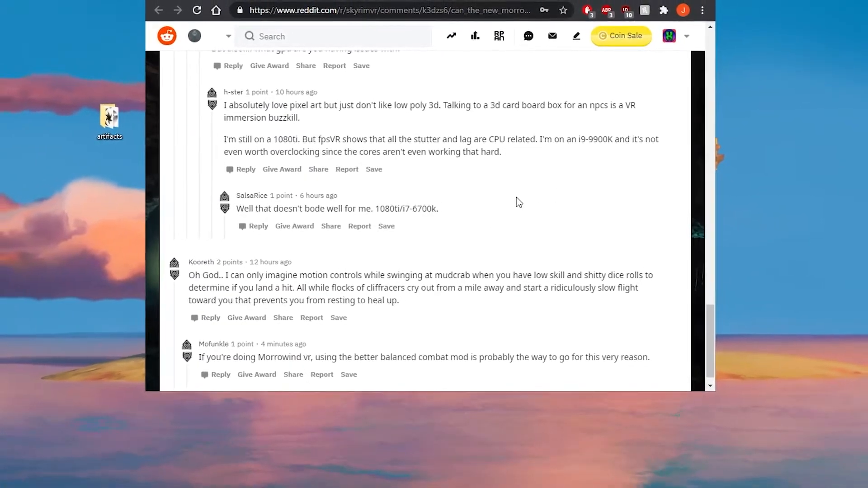
pyautogui.scroll(3)
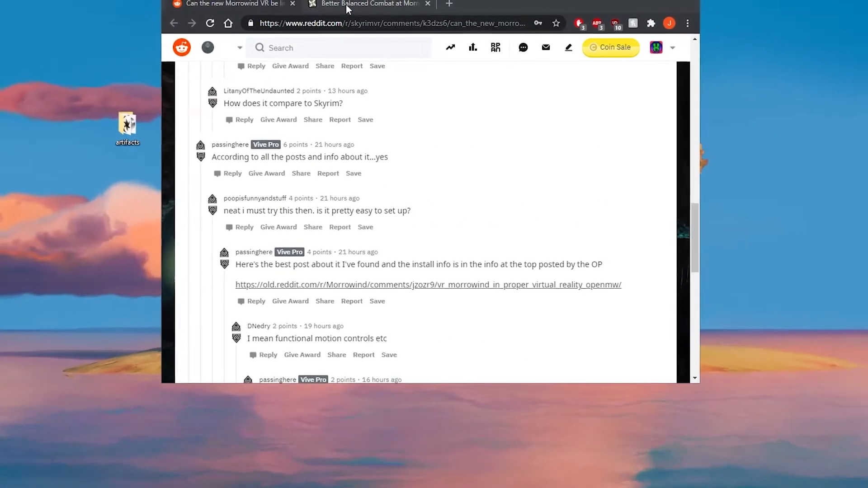
# Step: Maximize the Better Balanced Combat page and read its description and combat changes list
pyautogui.click(368, 10)
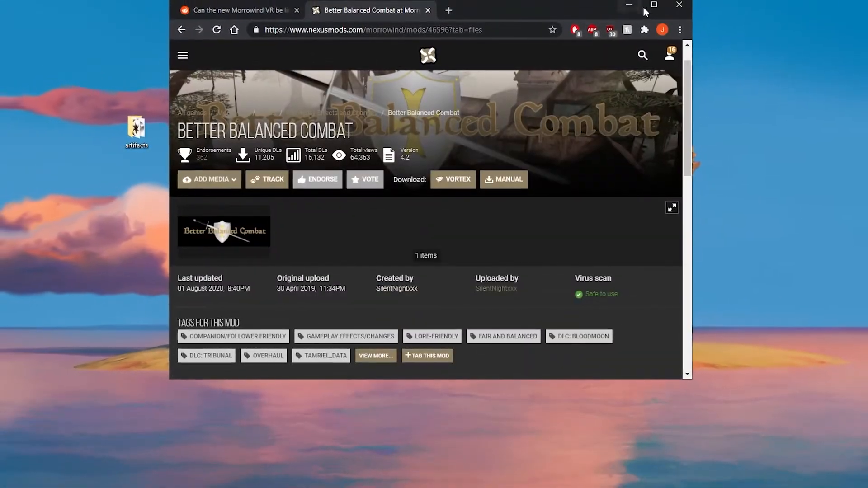
pyautogui.click(652, 5)
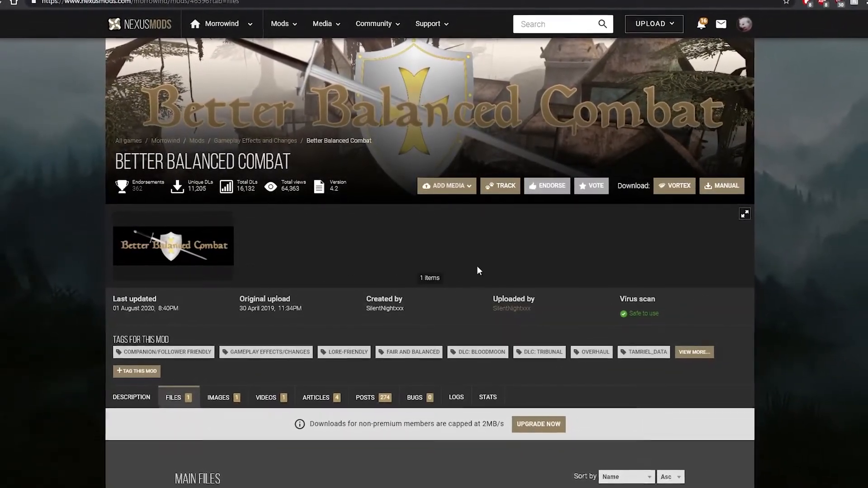
pyautogui.scroll(-3)
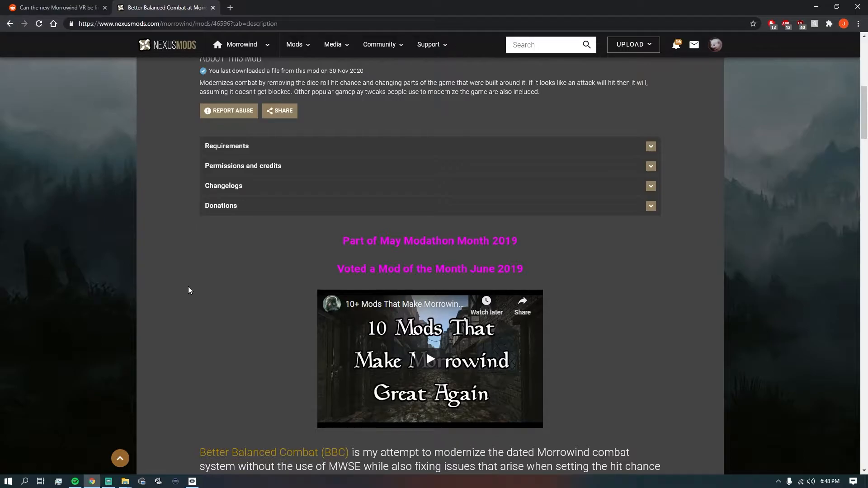
pyautogui.moveTo(190, 264)
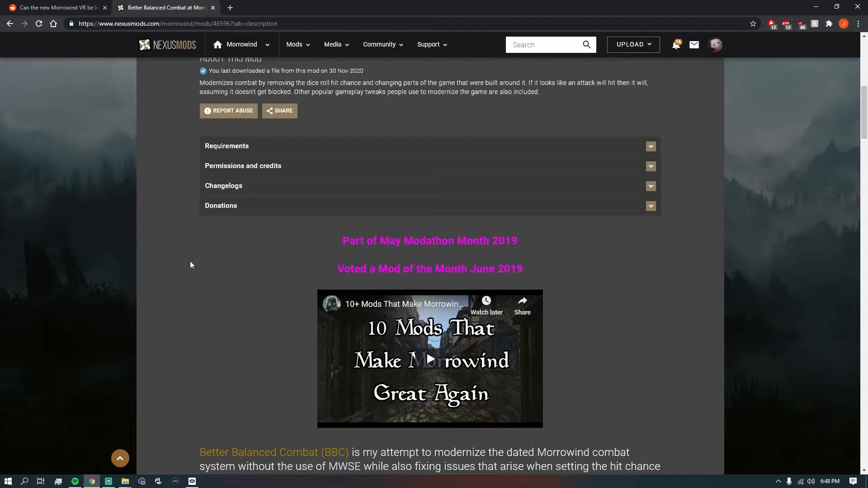
pyautogui.moveTo(284, 295)
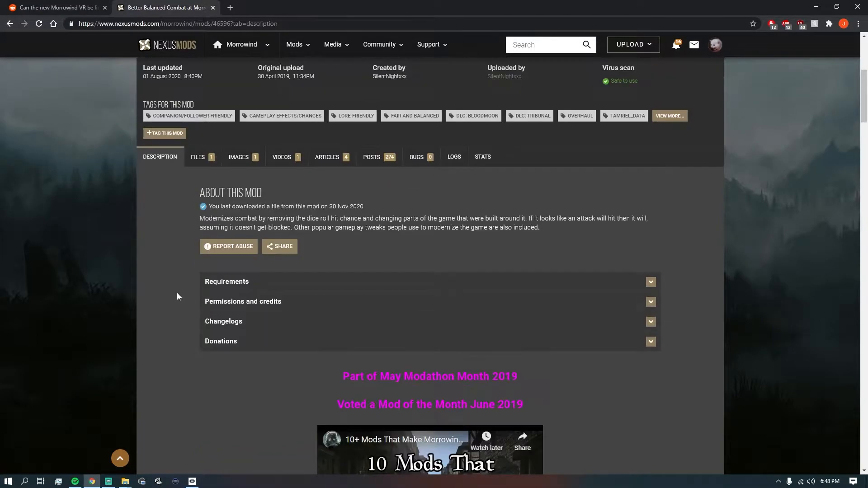
pyautogui.scroll(-3)
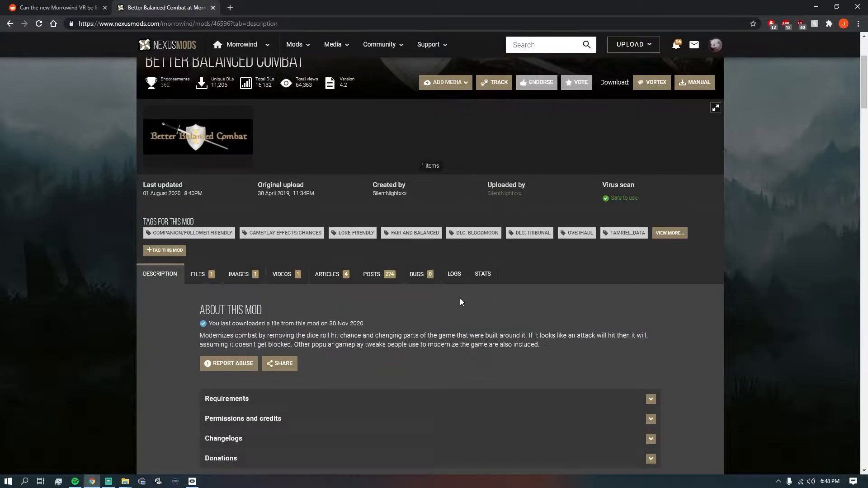
pyautogui.scroll(-3)
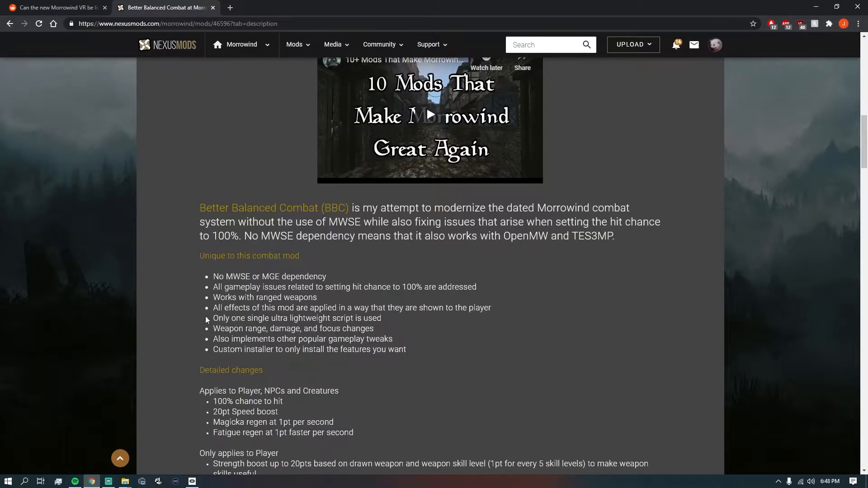
pyautogui.scroll(-3)
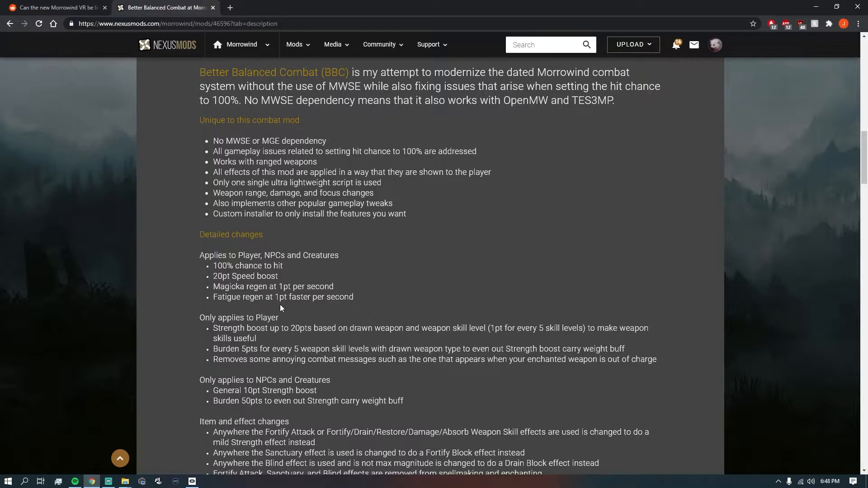
pyautogui.scroll(3)
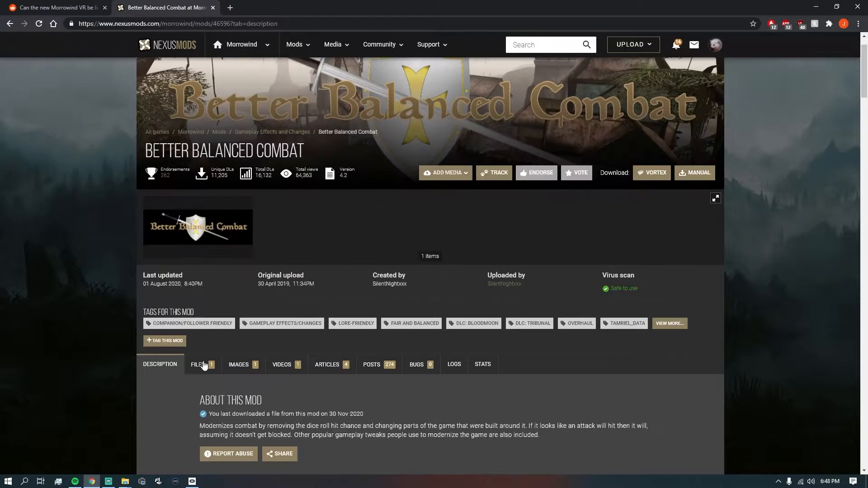
# Step: View the mod's Files tab showing its single FOMOD main file and download options
pyautogui.click(197, 364)
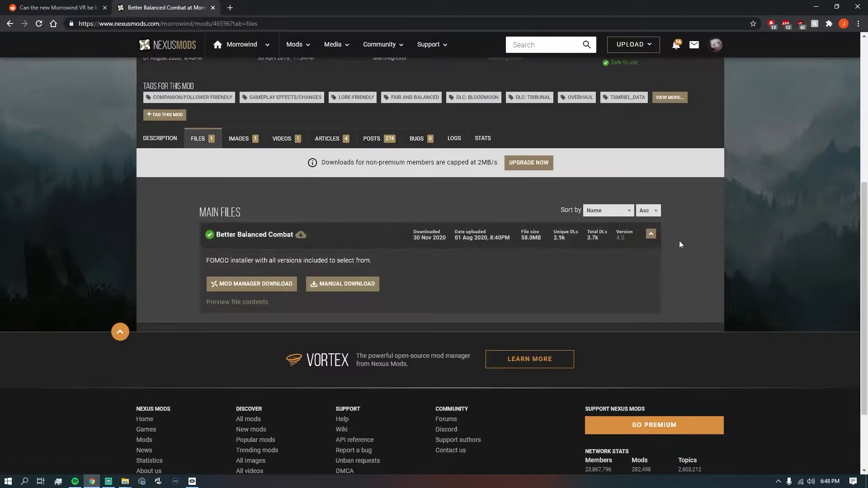
pyautogui.moveTo(587, 236)
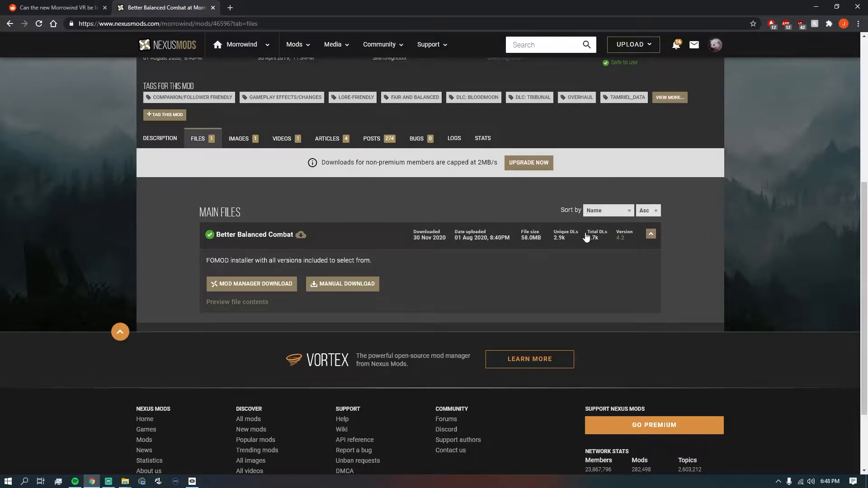
pyautogui.click(159, 140)
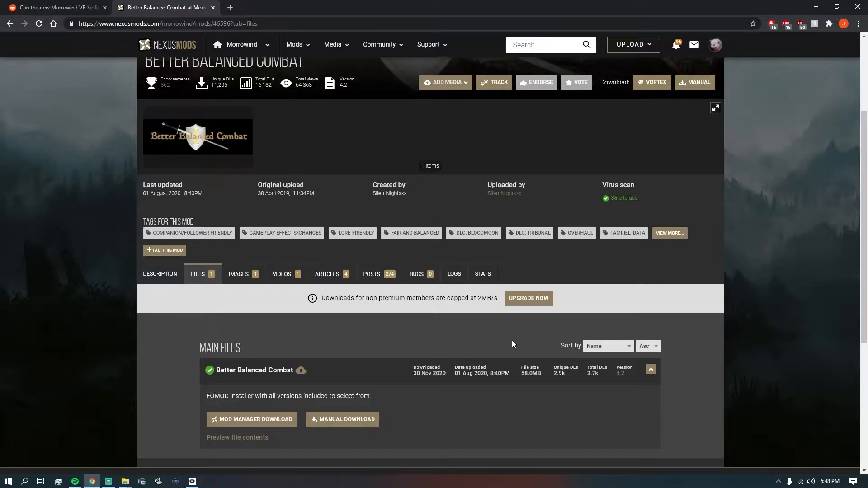
pyautogui.scroll(-3)
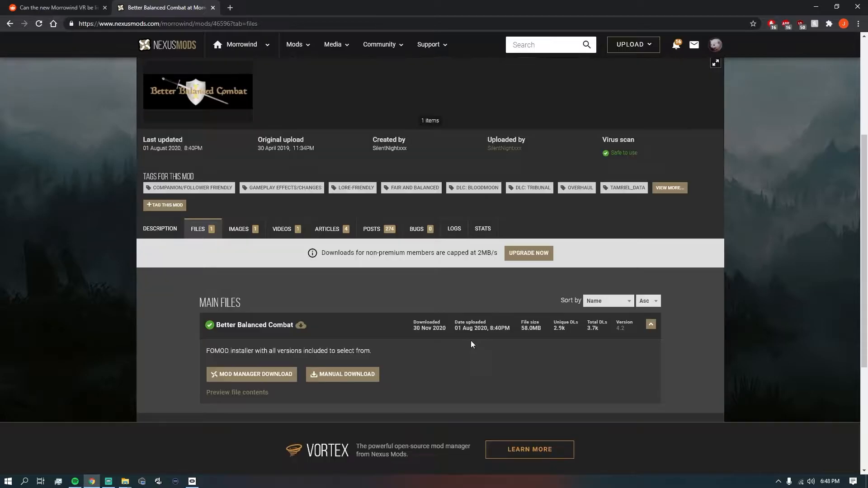
pyautogui.scroll(-3)
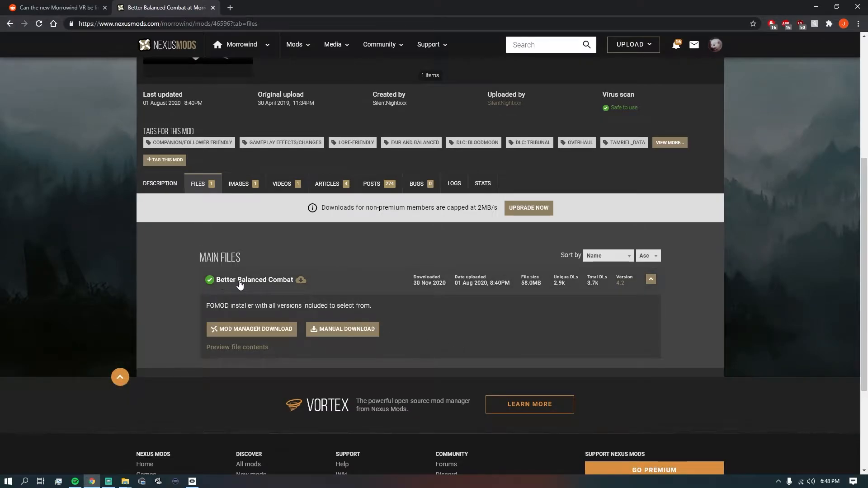
pyautogui.moveTo(219, 285)
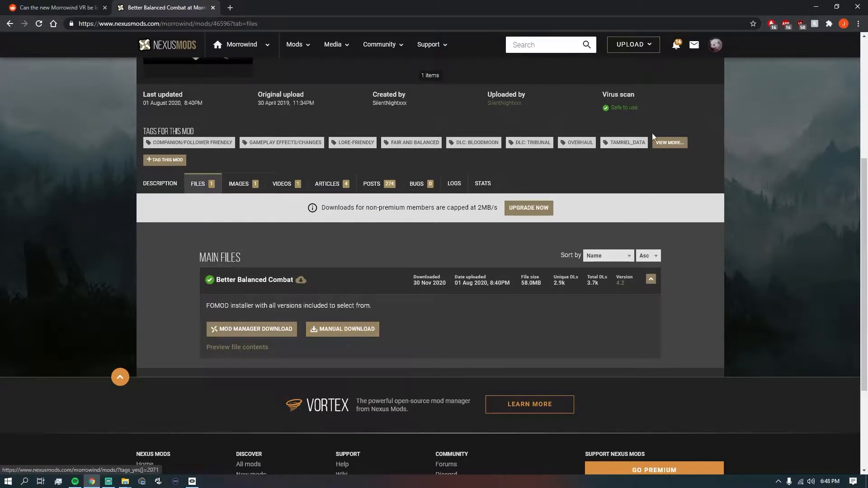
pyautogui.moveTo(813, 5)
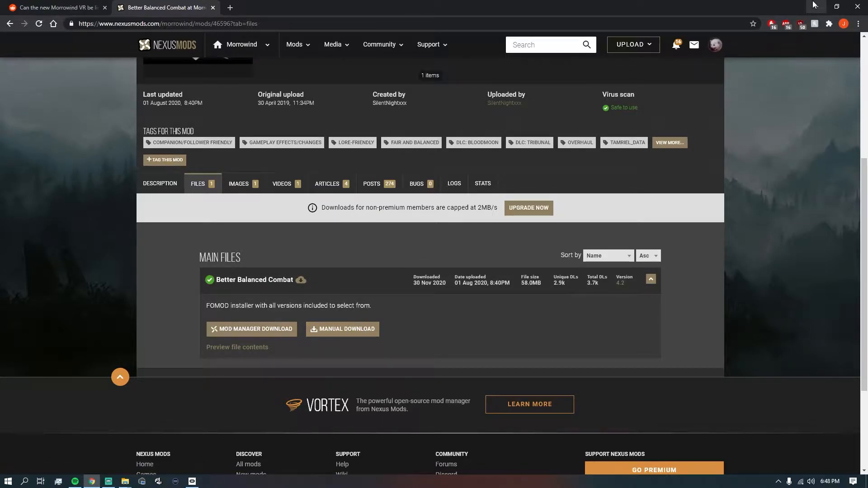
pyautogui.moveTo(824, 6)
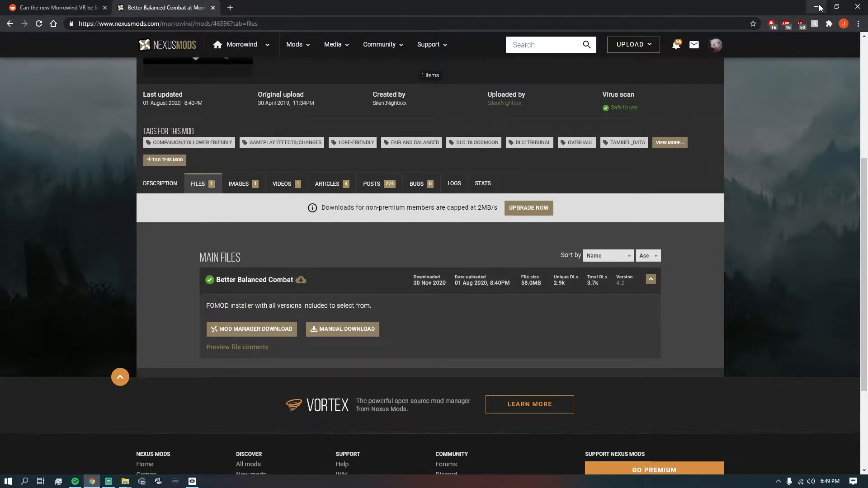
pyautogui.moveTo(819, 8)
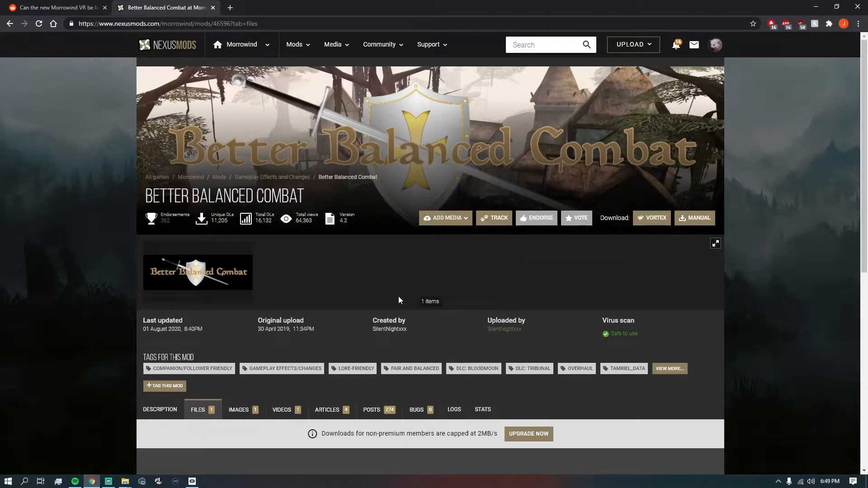
pyautogui.moveTo(573, 333)
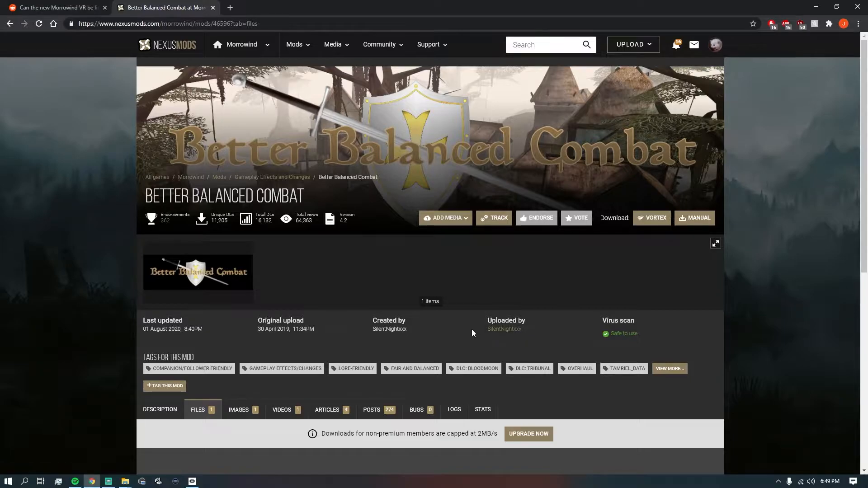
pyautogui.moveTo(555, 256)
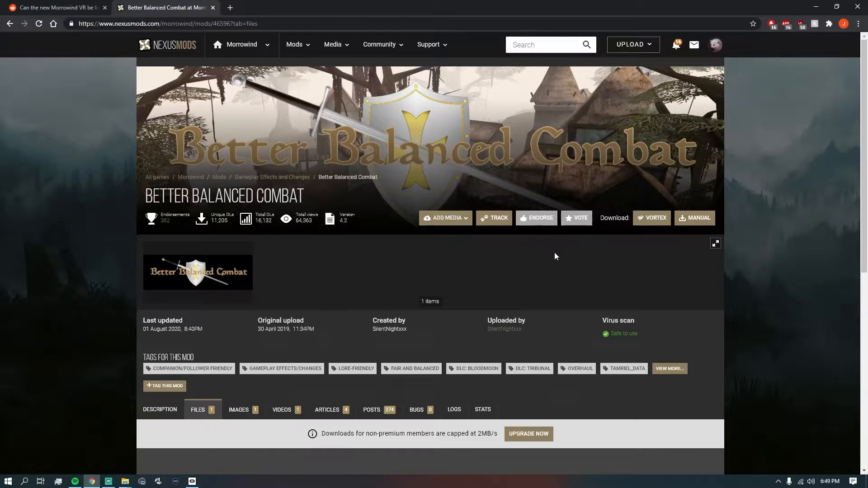
pyautogui.moveTo(586, 178)
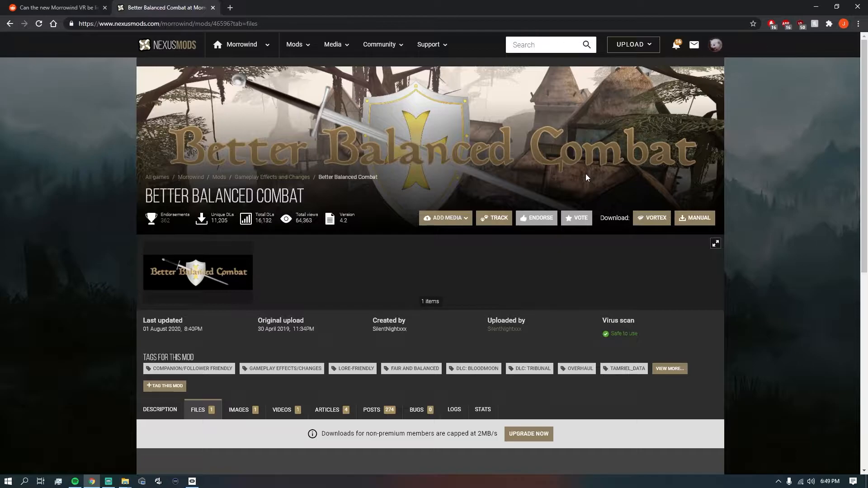
pyautogui.scroll(-3)
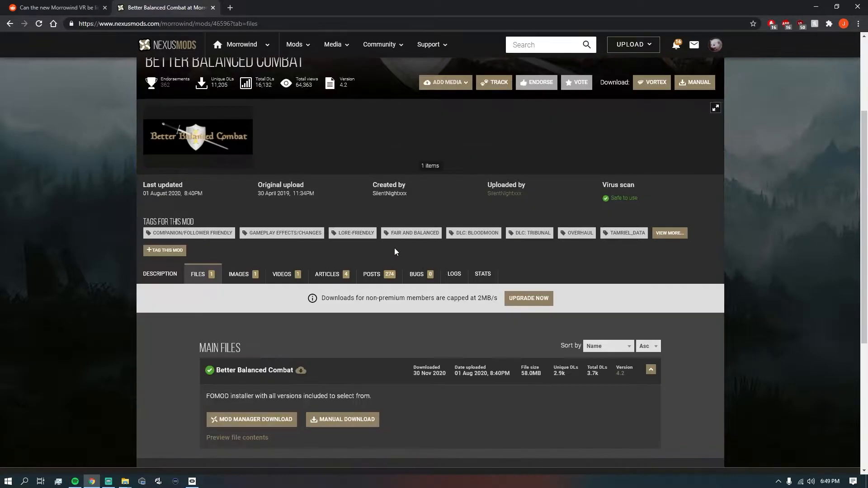
pyautogui.scroll(-3)
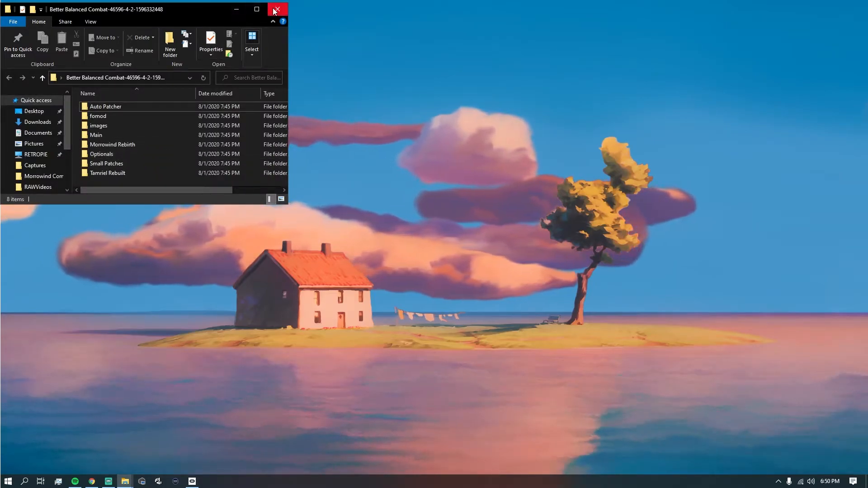
# Step: Open the Main, then Complete, folder of the extracted mod download
pyautogui.doubleClick(96, 134)
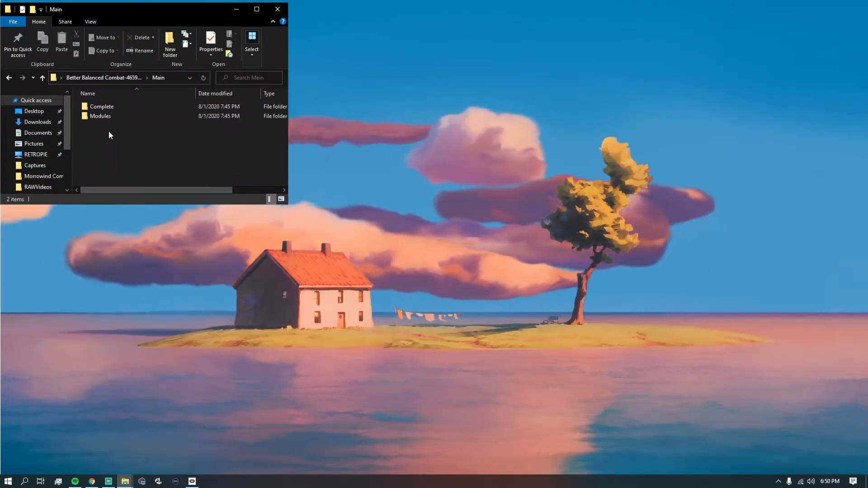
pyautogui.doubleClick(101, 106)
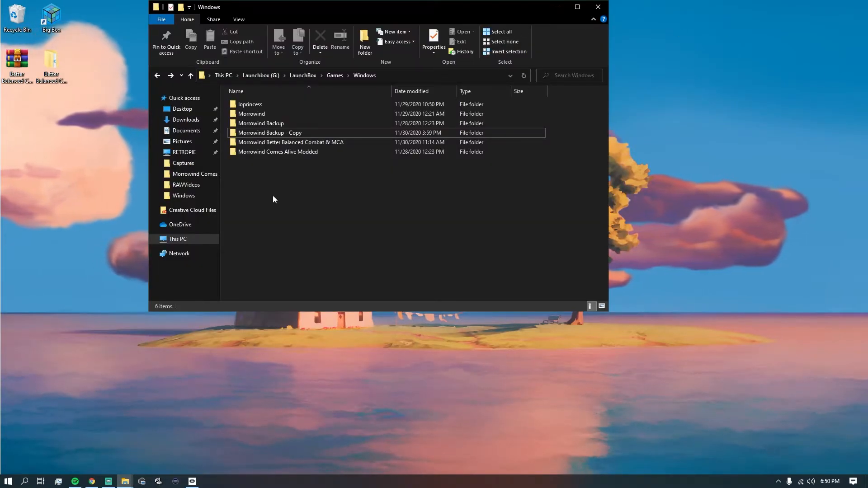
# Step: Copy Better Balanced Combat.esp into Morrowind Backup - Copy\Morrowind\Data Files
pyautogui.click(251, 113)
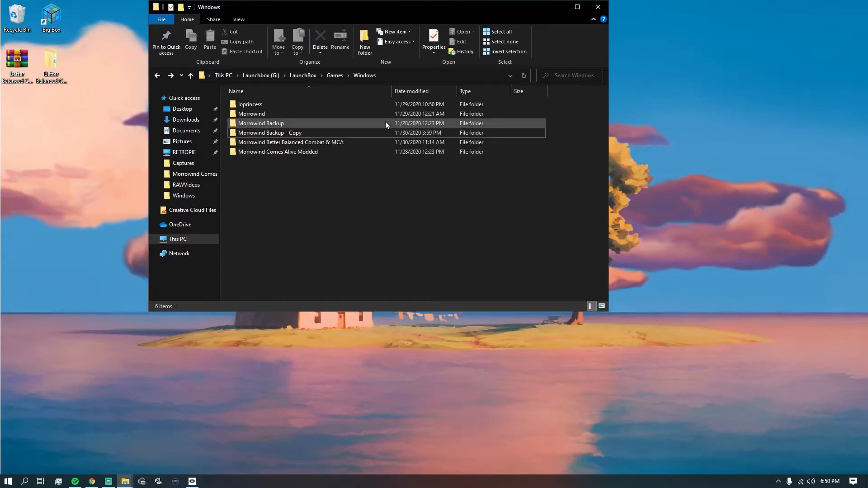
pyautogui.rightClick(270, 133)
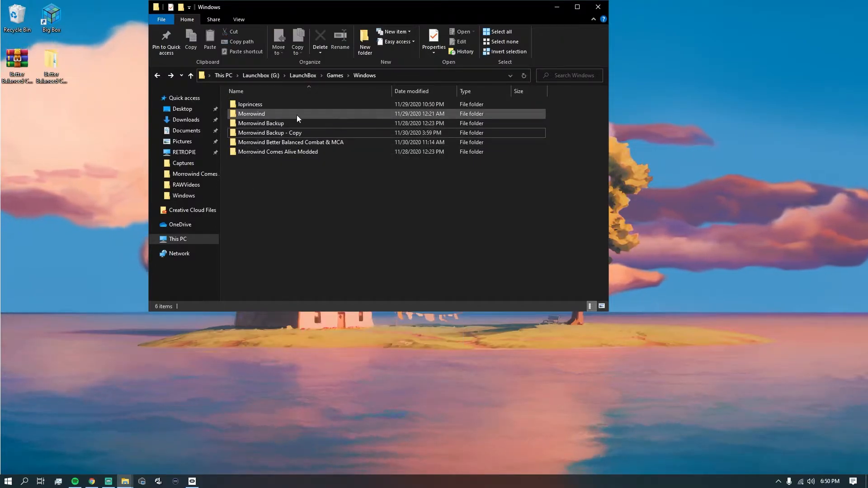
pyautogui.moveTo(261, 116)
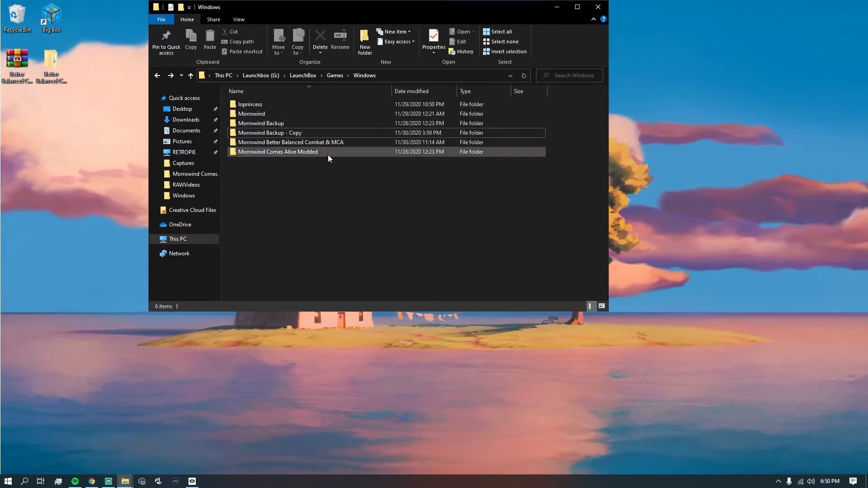
pyautogui.moveTo(287, 135)
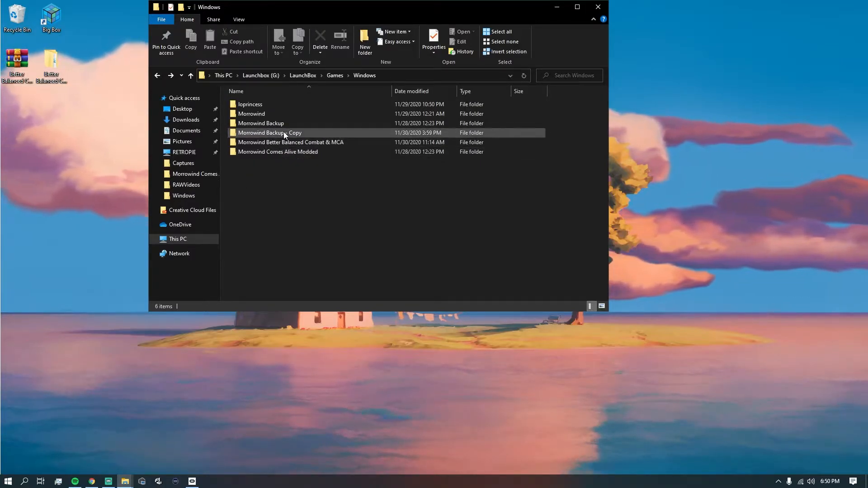
pyautogui.moveTo(290, 143)
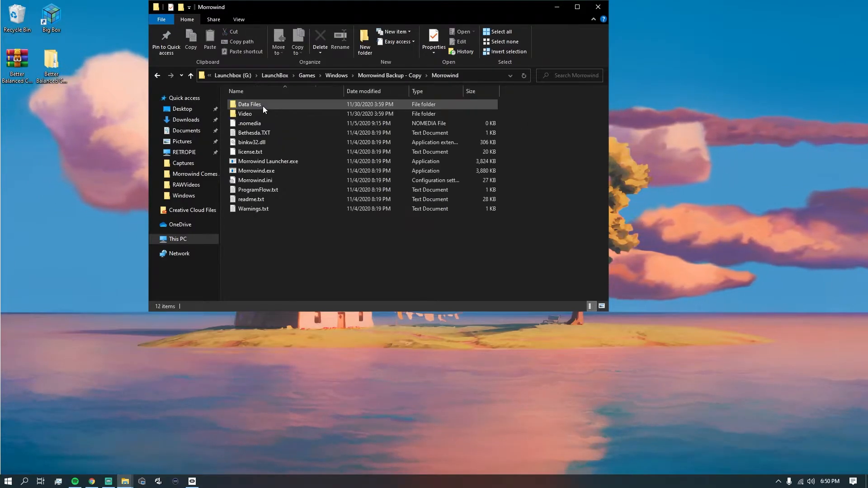
pyautogui.doubleClick(249, 104)
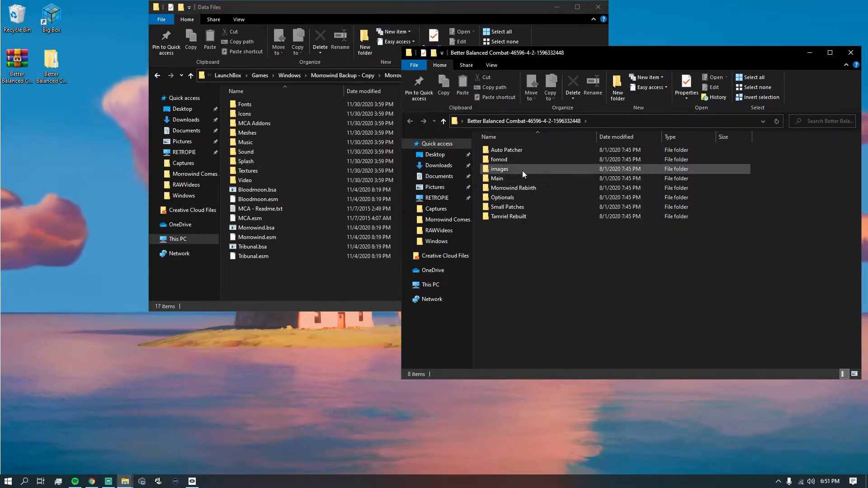
pyautogui.click(496, 178)
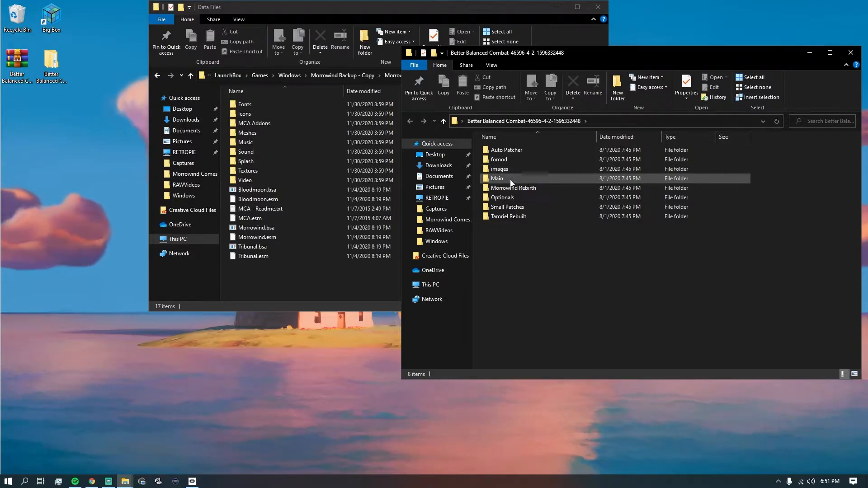
pyautogui.doubleClick(497, 178)
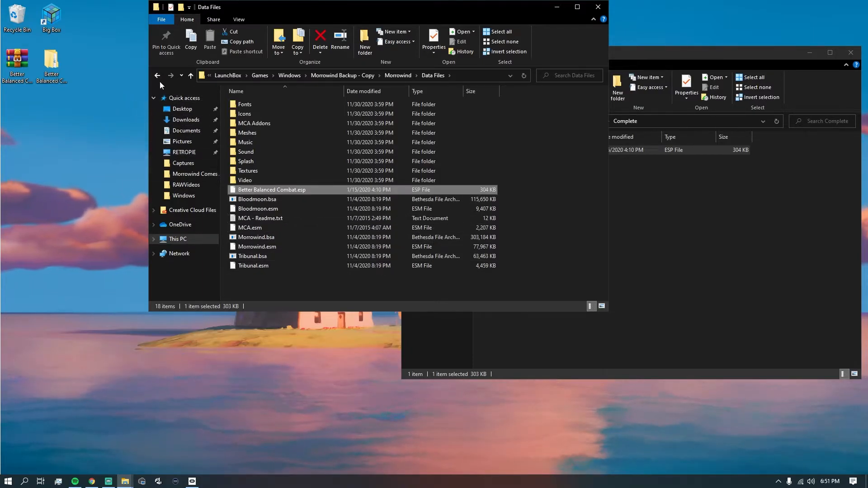
pyautogui.click(157, 75)
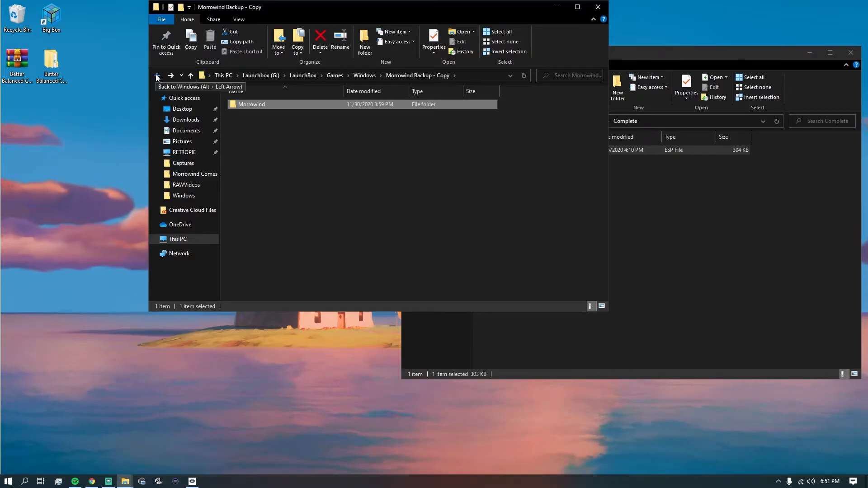
pyautogui.moveTo(649, 181)
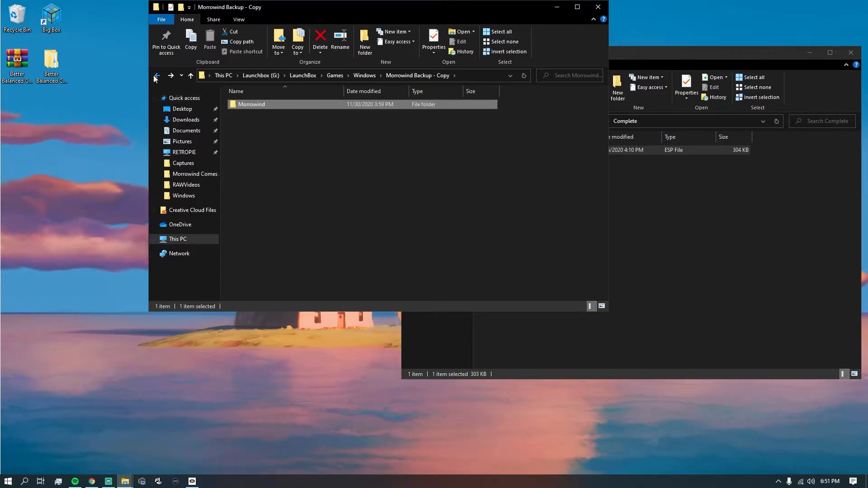
# Step: Run openmw-launcher.exe from the Downloads artifacts folder
pyautogui.click(156, 75)
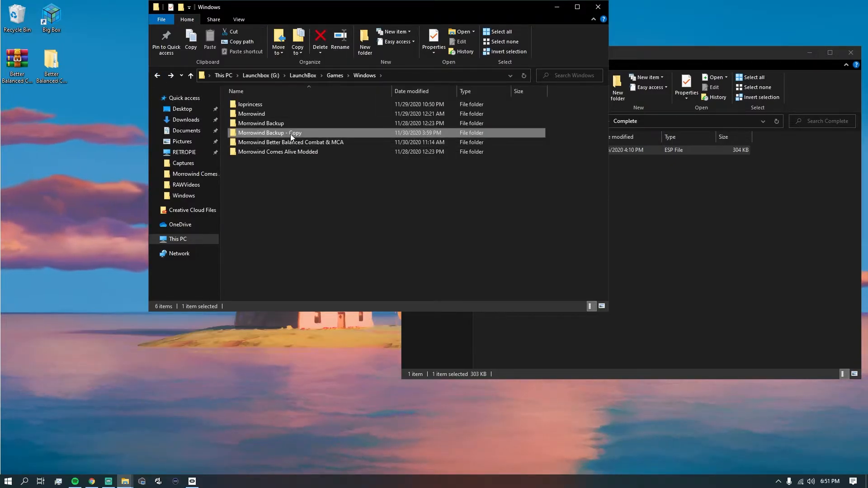
pyautogui.moveTo(125, 480)
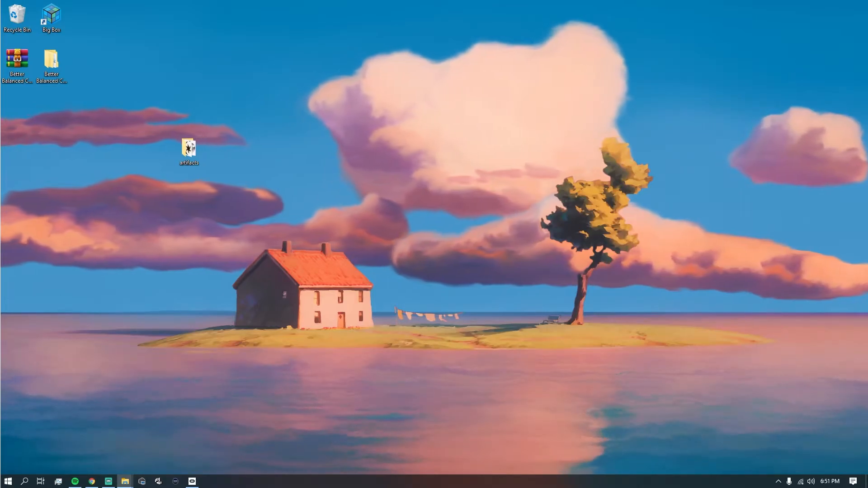
pyautogui.doubleClick(189, 150)
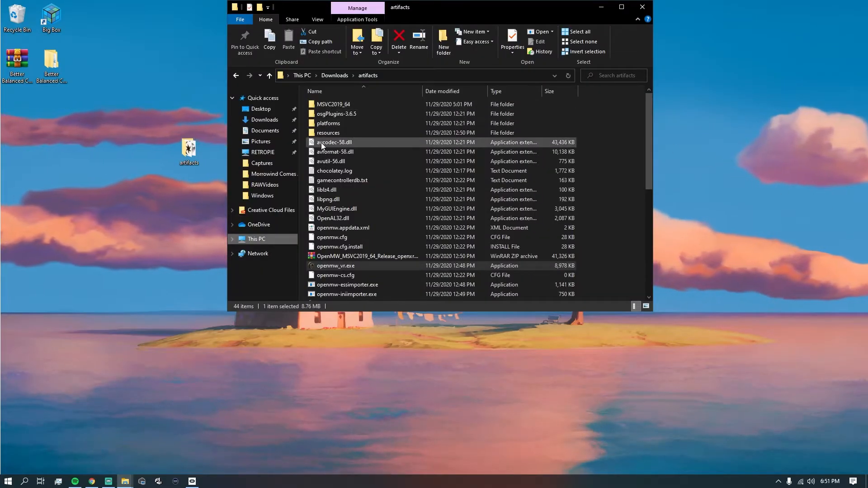
pyautogui.click(335, 266)
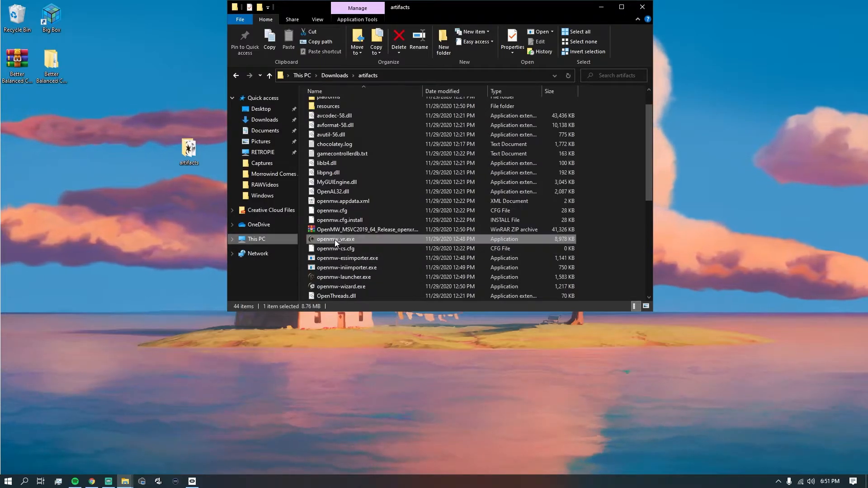
pyautogui.click(343, 276)
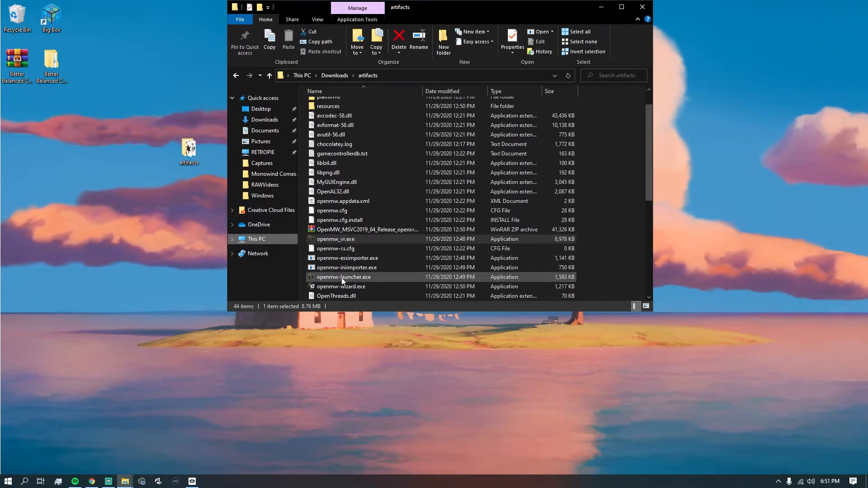
pyautogui.click(343, 276)
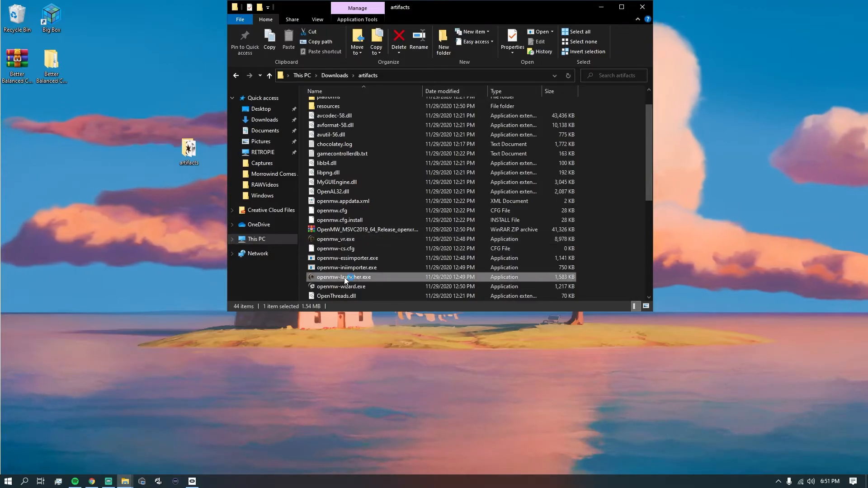
pyautogui.doubleClick(343, 277)
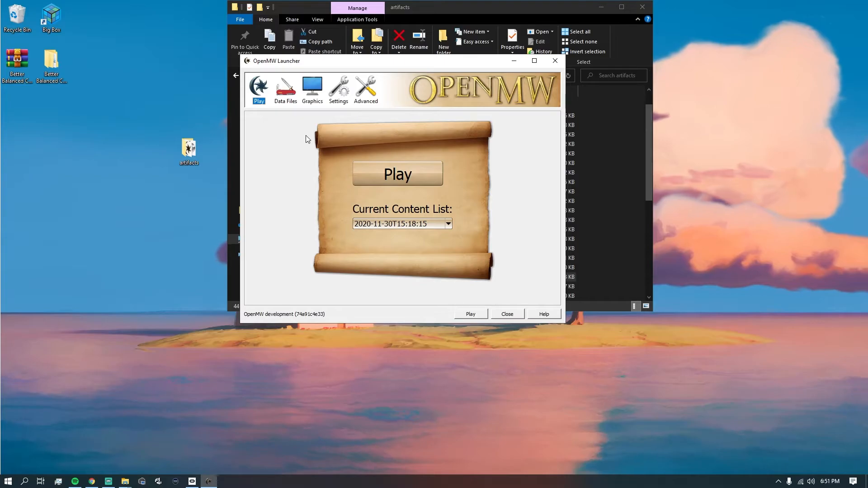
# Step: Toggle Better Balanced Combat.esp off and back on under Data Files, then close the launcher
pyautogui.click(285, 90)
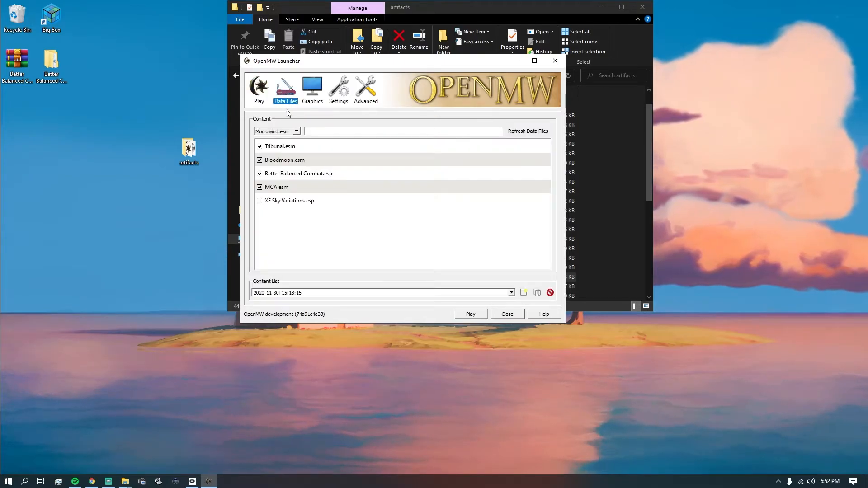
pyautogui.click(259, 173)
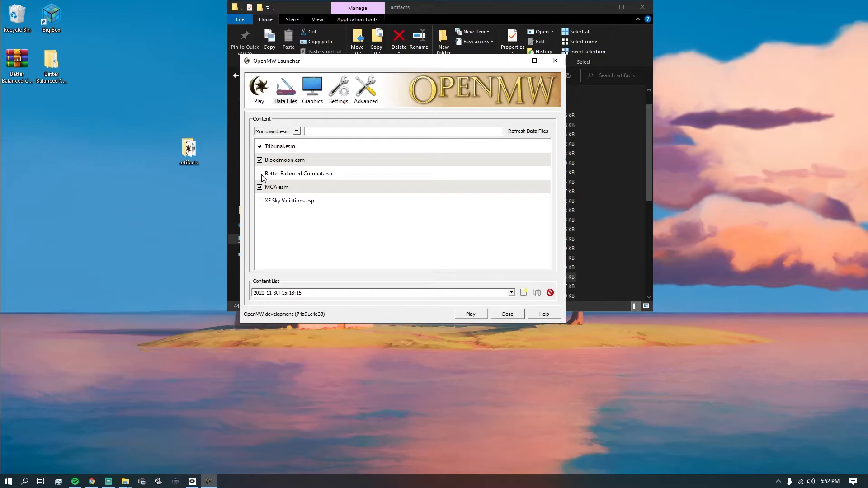
pyautogui.click(260, 173)
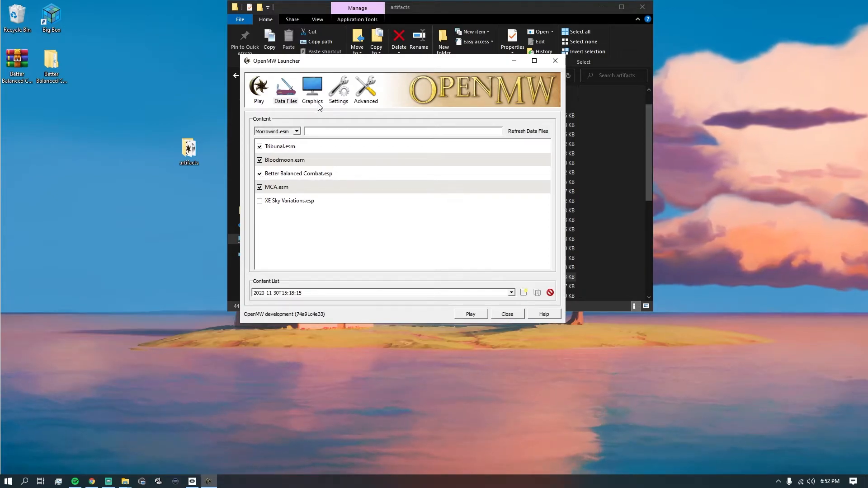
pyautogui.click(337, 90)
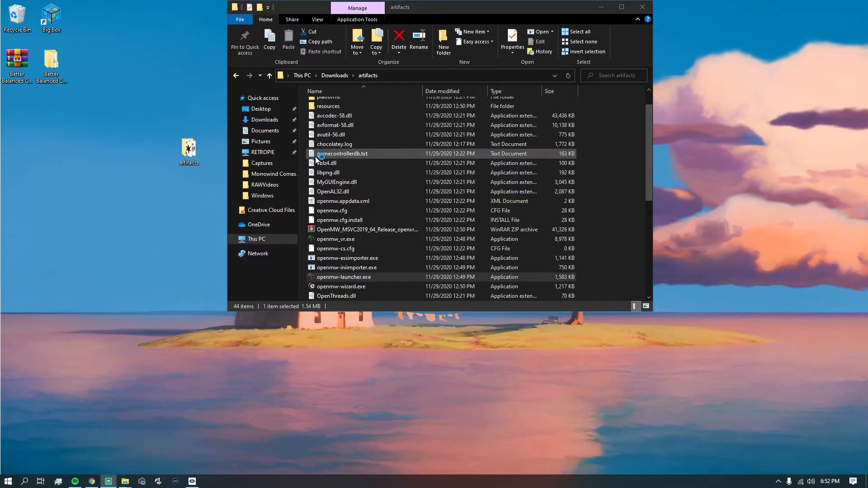
# Step: Run openmw-wizard.exe to select the Better Balanced Combat & MCA installation, keeping English
pyautogui.doubleClick(342, 286)
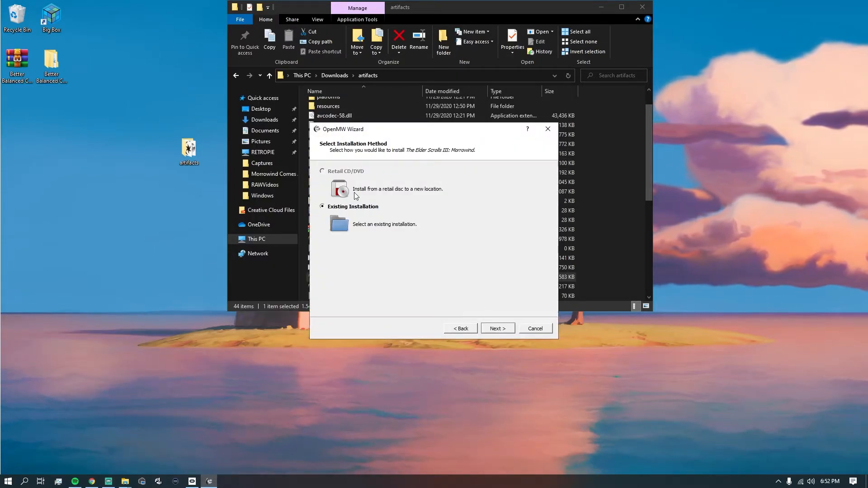
pyautogui.click(496, 328)
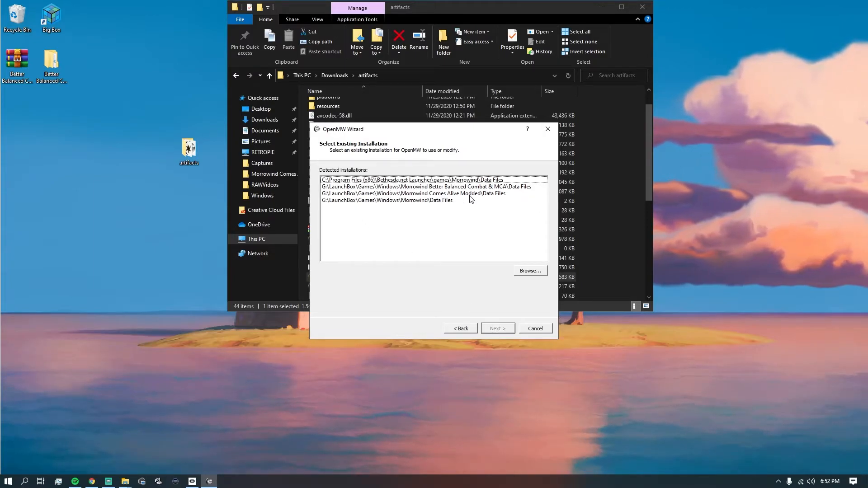
pyautogui.click(412, 179)
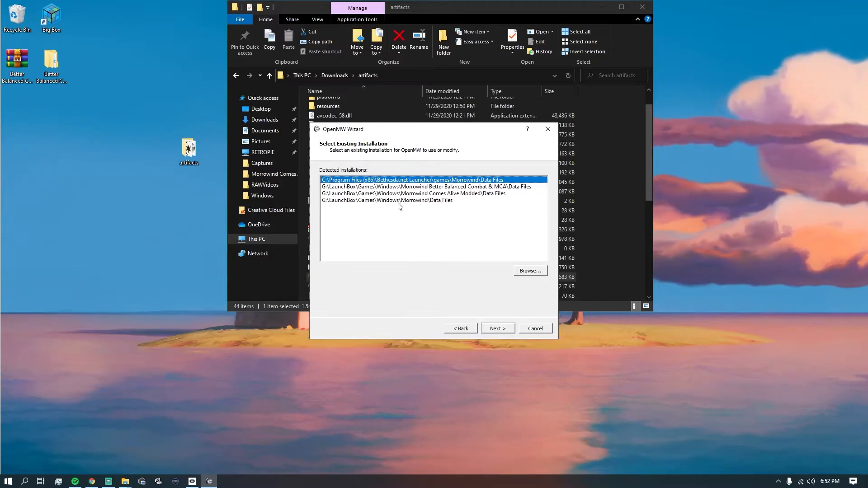
pyautogui.click(388, 201)
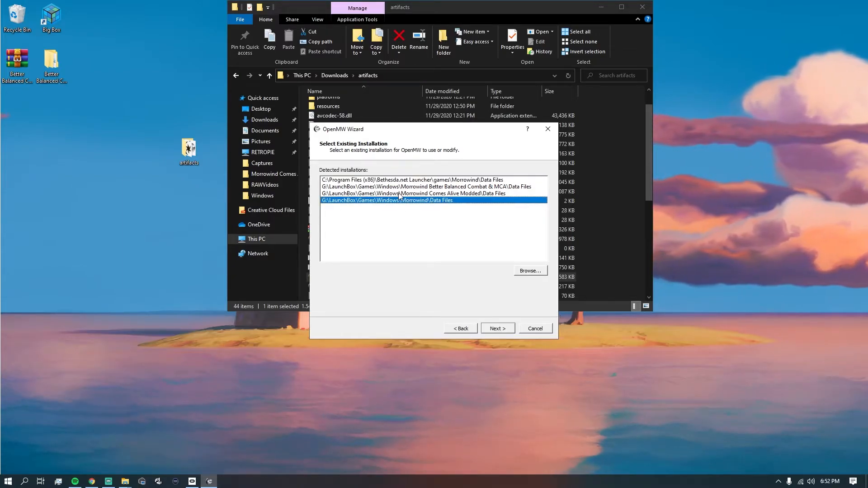
pyautogui.click(413, 193)
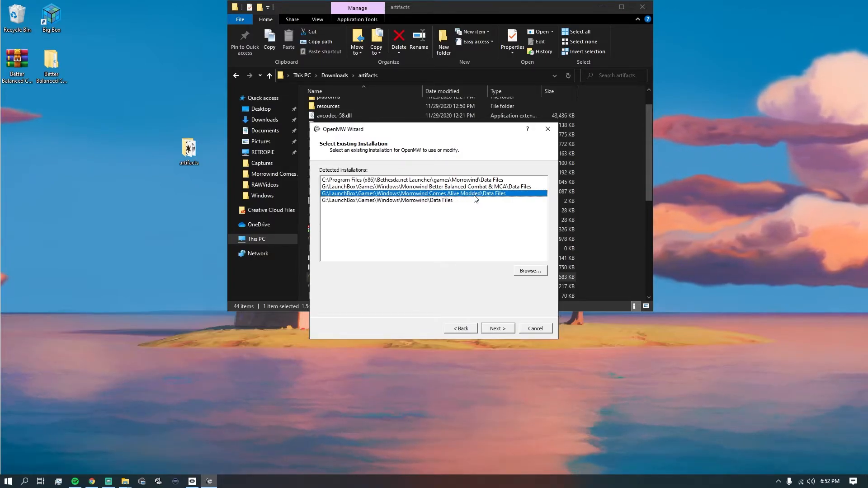
pyautogui.click(426, 185)
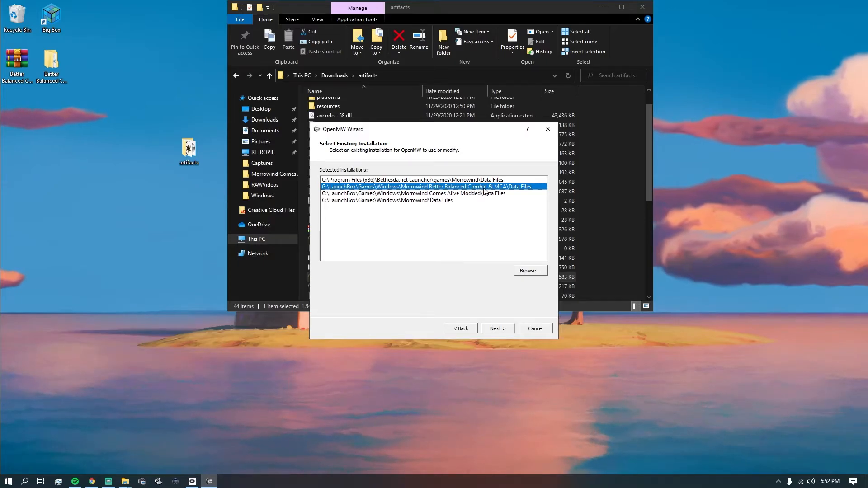
pyautogui.moveTo(359, 194)
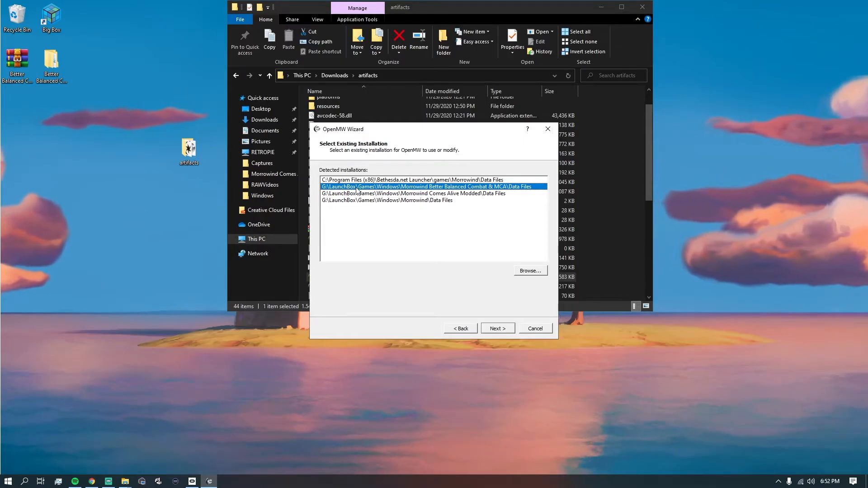
pyautogui.click(496, 328)
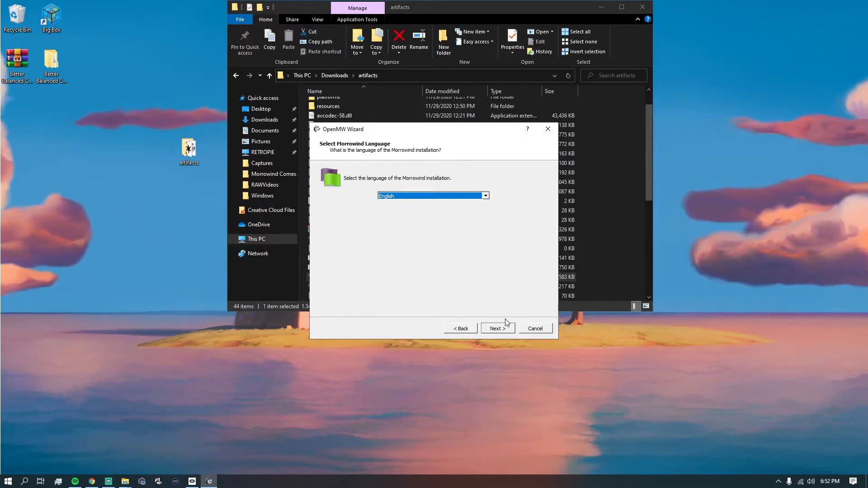
pyautogui.click(496, 329)
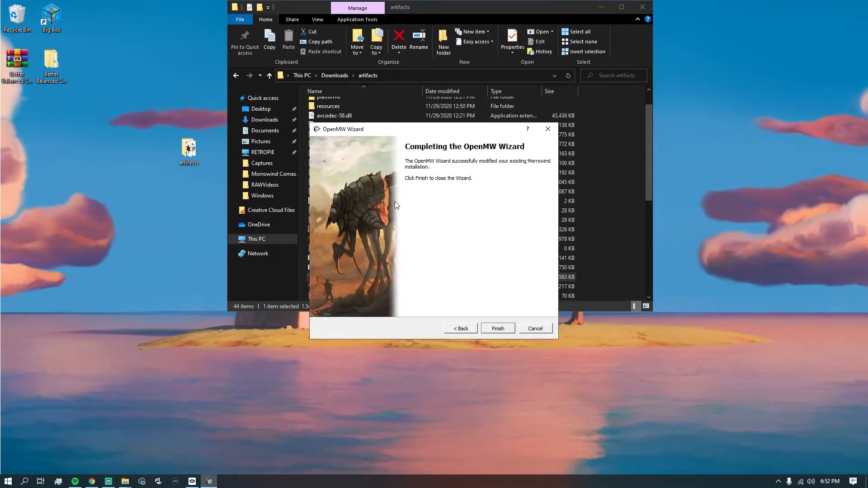
pyautogui.click(497, 328)
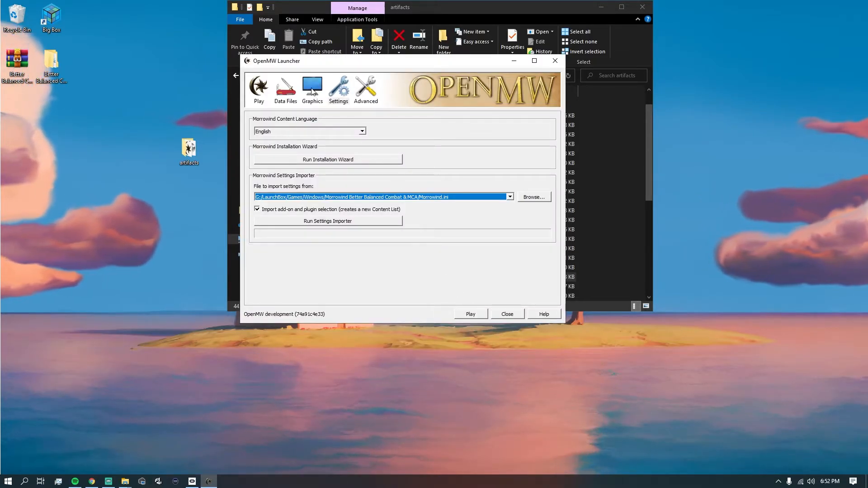
# Step: Check the plugin list, then dismiss the 'Error starting executable' message
pyautogui.click(285, 90)
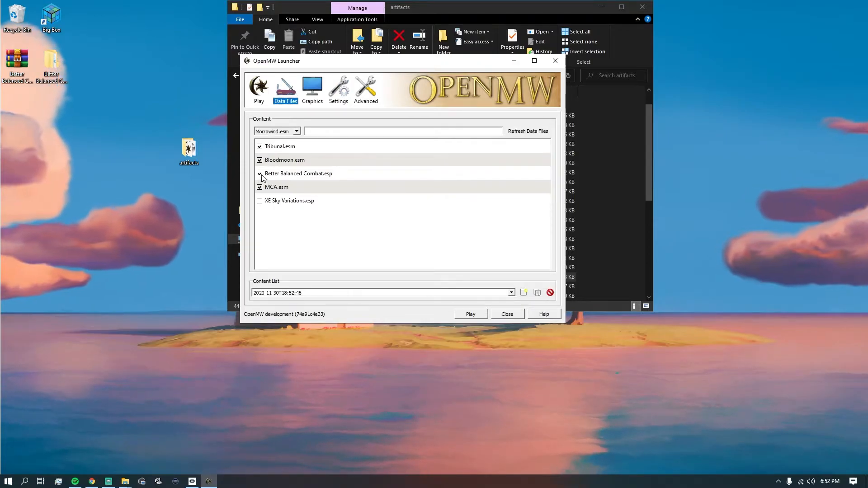
pyautogui.moveTo(298, 173)
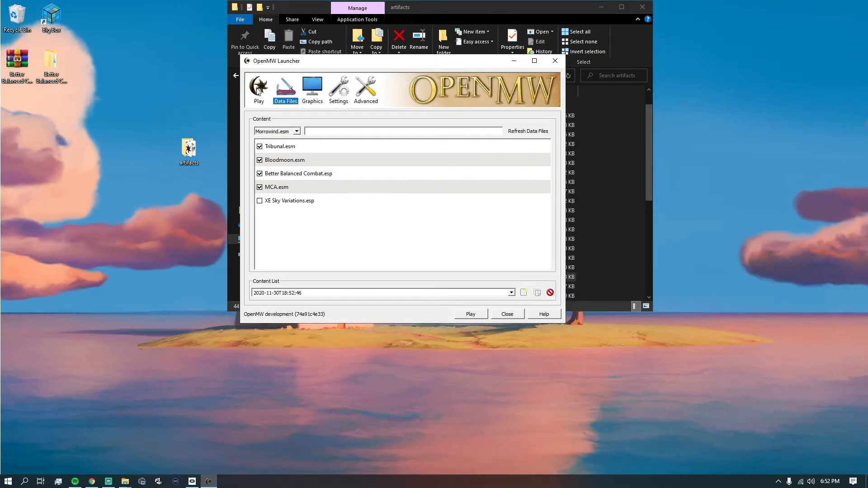
pyautogui.moveTo(419, 176)
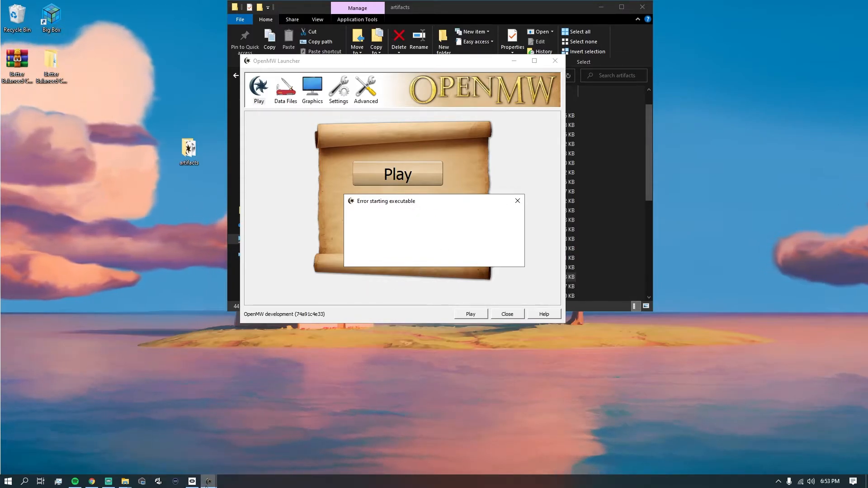
pyautogui.click(516, 200)
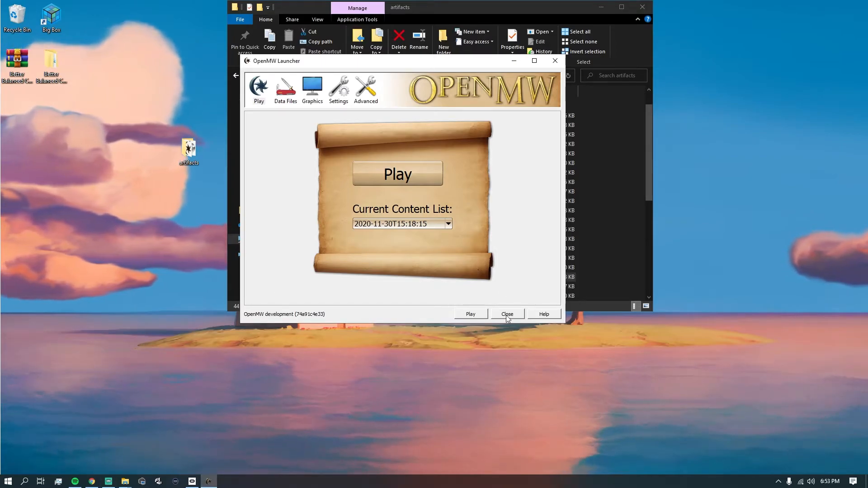
# Step: Close the OpenMW Launcher and select openmw_vr.exe in the artifacts folder
pyautogui.click(505, 314)
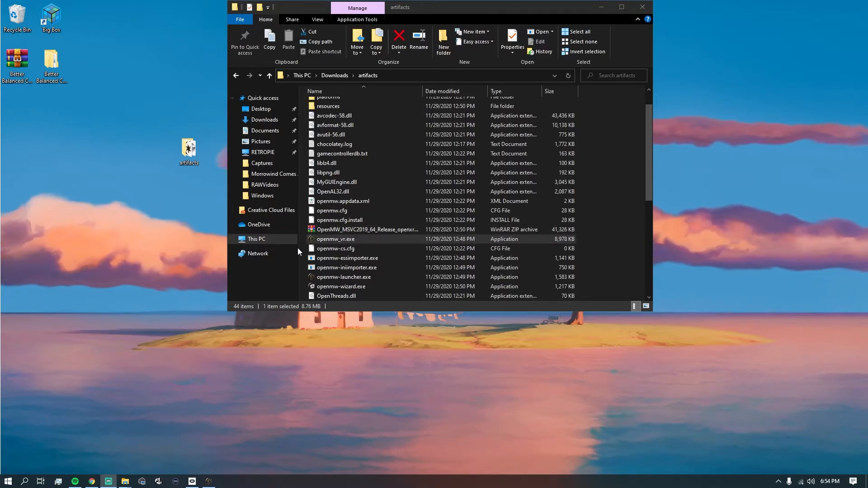
pyautogui.click(336, 239)
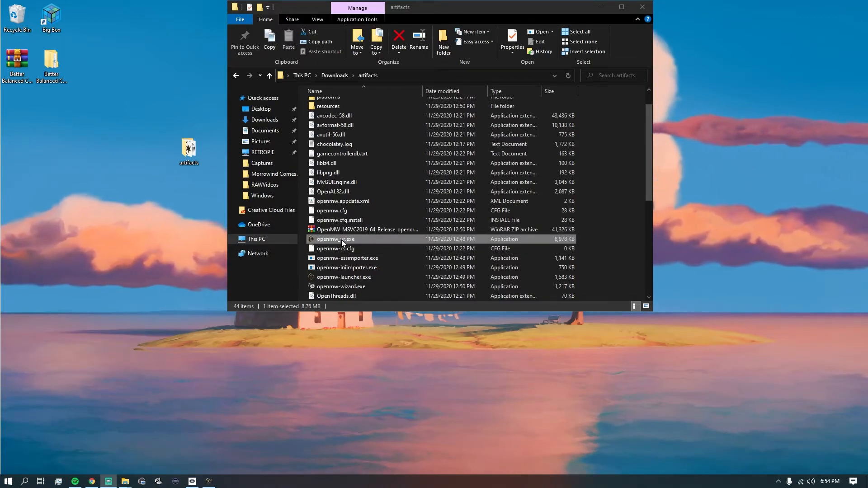
# Step: Launch openmw_vr.exe and load into the rainy town in virtual reality
pyautogui.doubleClick(336, 239)
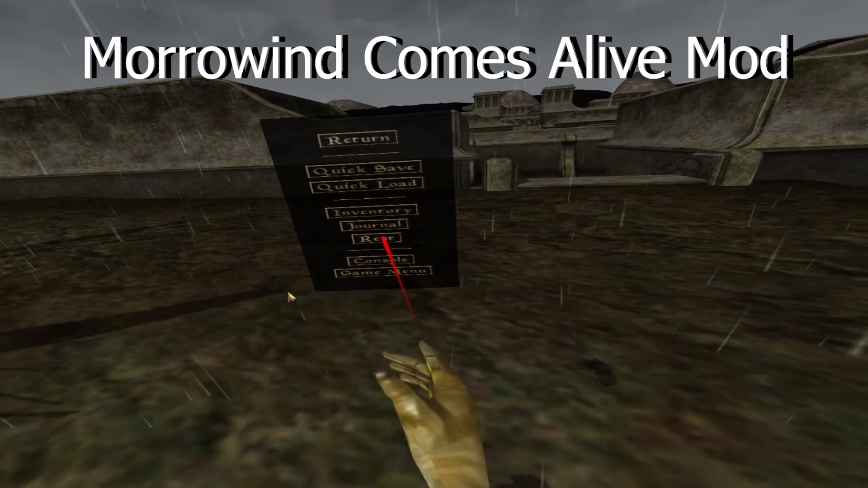
# Step: Dismiss the in-VR menu and walk forward down the stairs into the courtyard
pyautogui.click(372, 238)
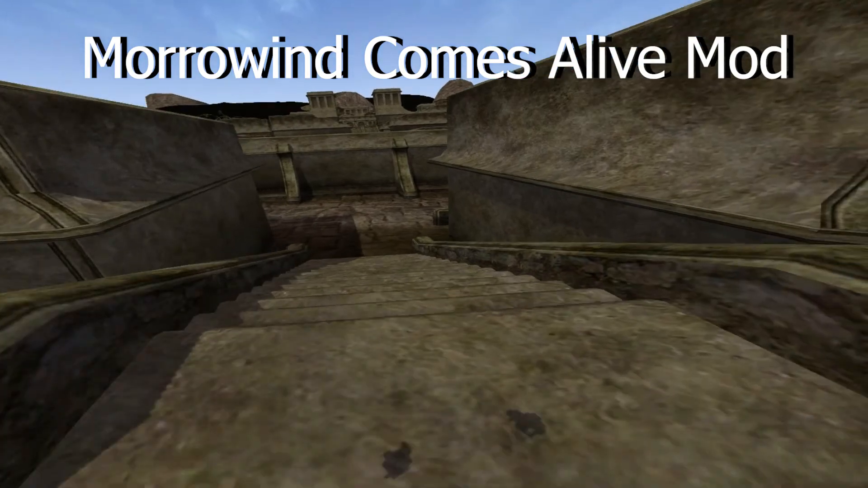
pyautogui.press('w')
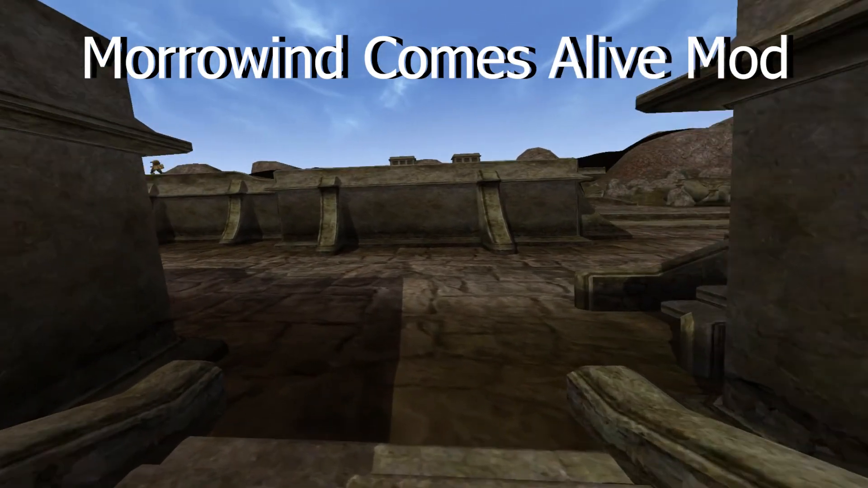